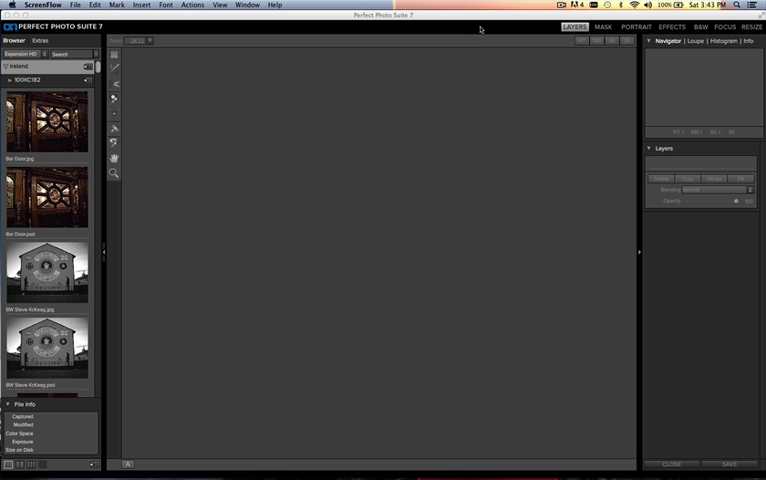
pyautogui.moveTo(261, 104)
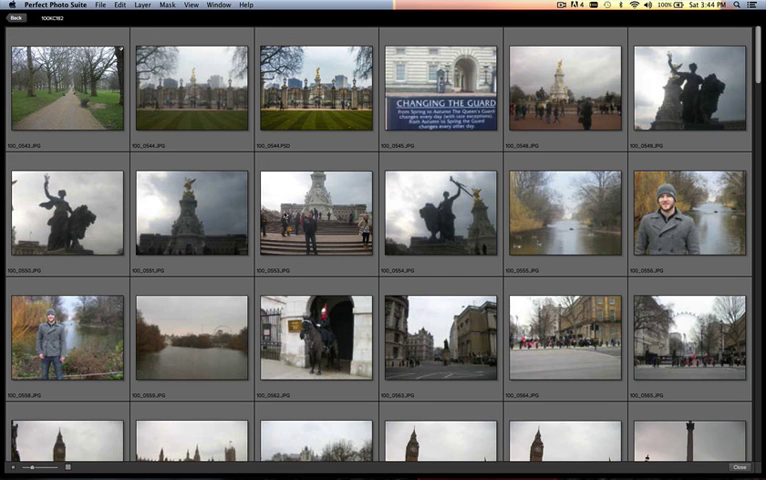
pyautogui.scroll(-3)
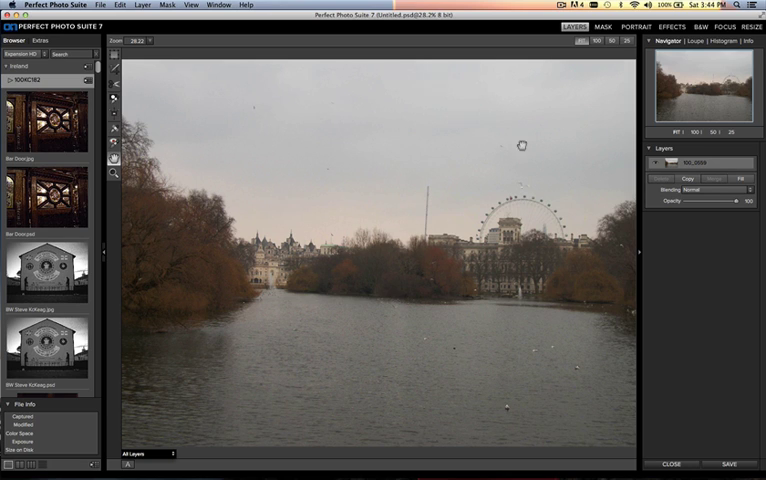
pyautogui.click(674, 27)
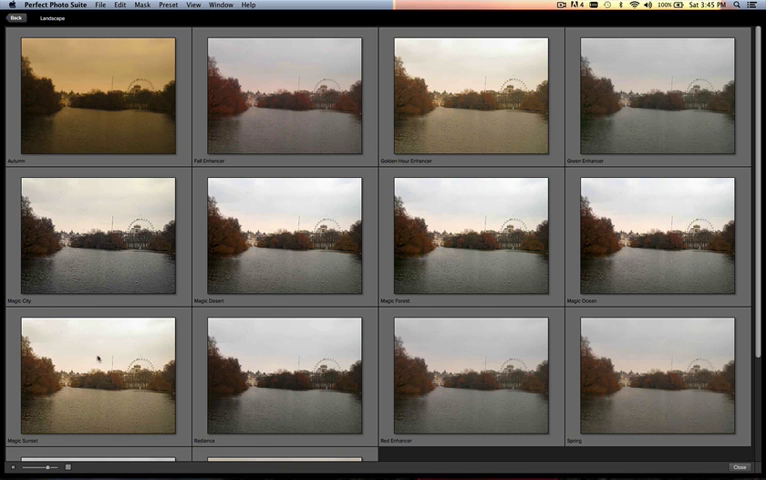
pyautogui.scroll(-3)
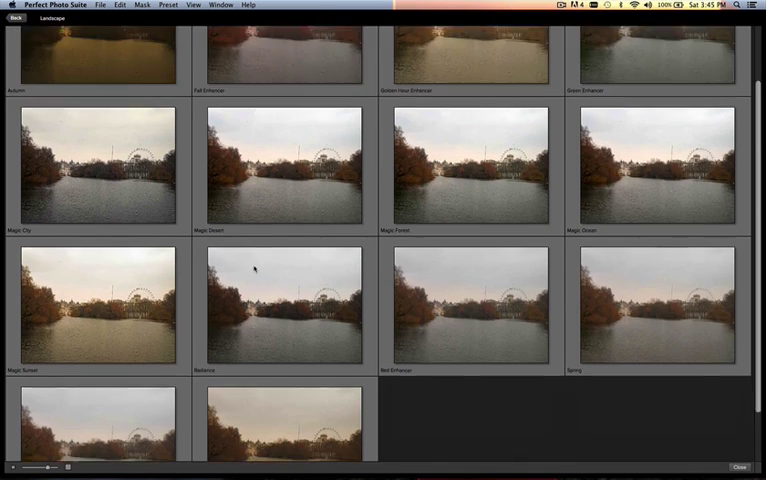
pyautogui.scroll(3)
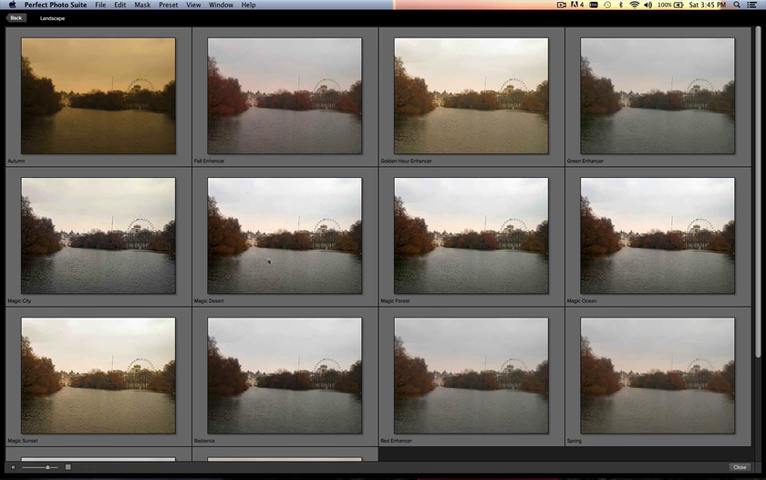